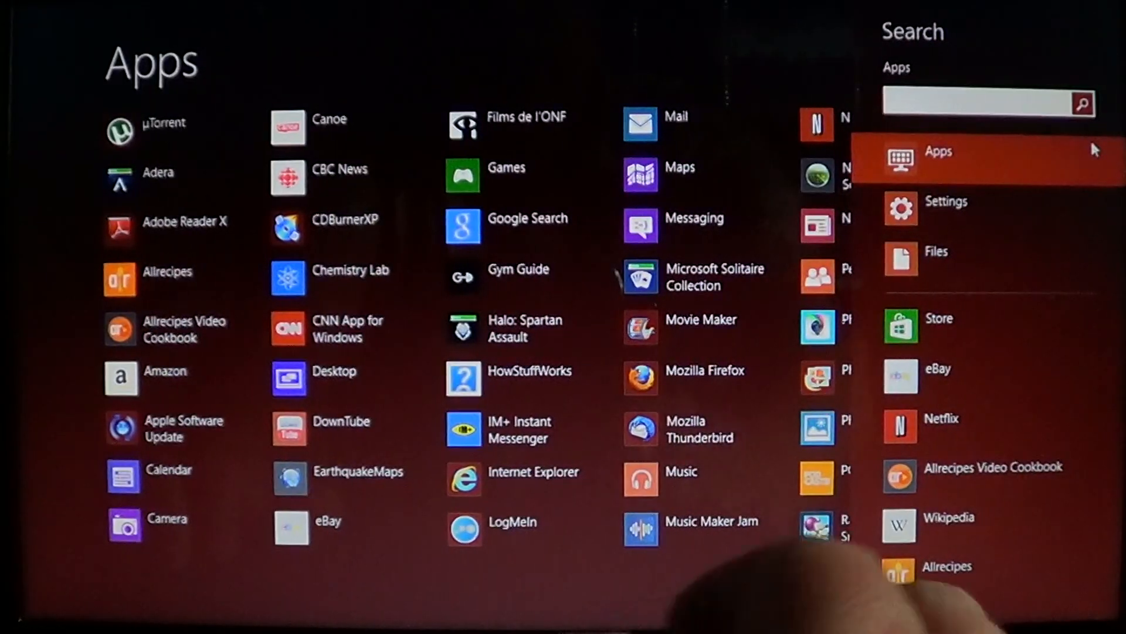
Step: Search 'pop up' from Start and show the matching Settings results
text(pop)
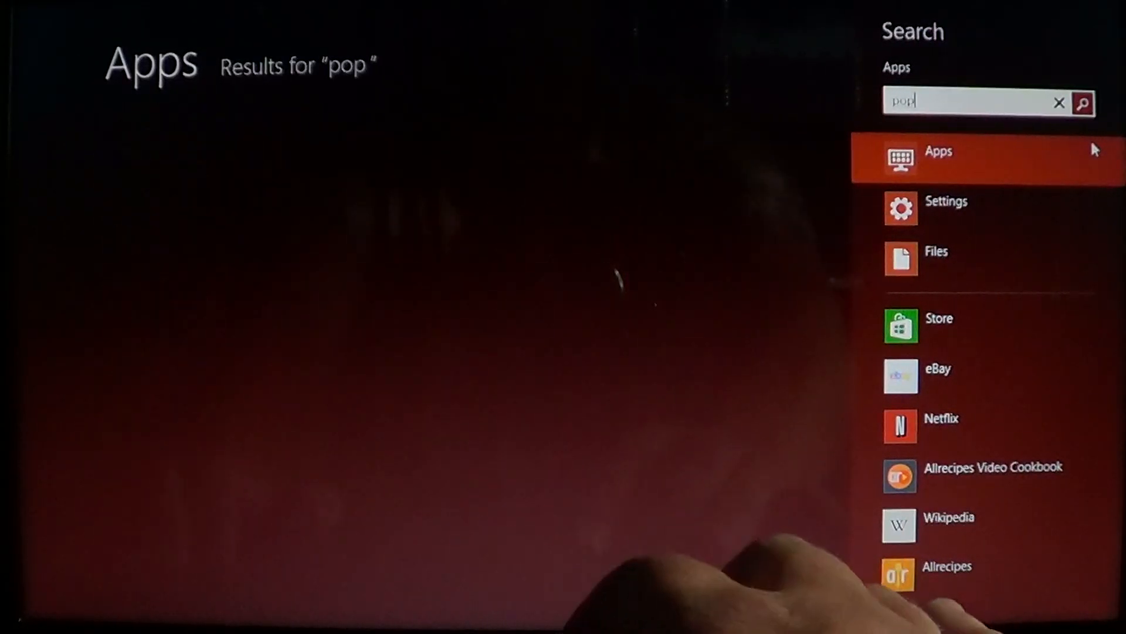
text(up)
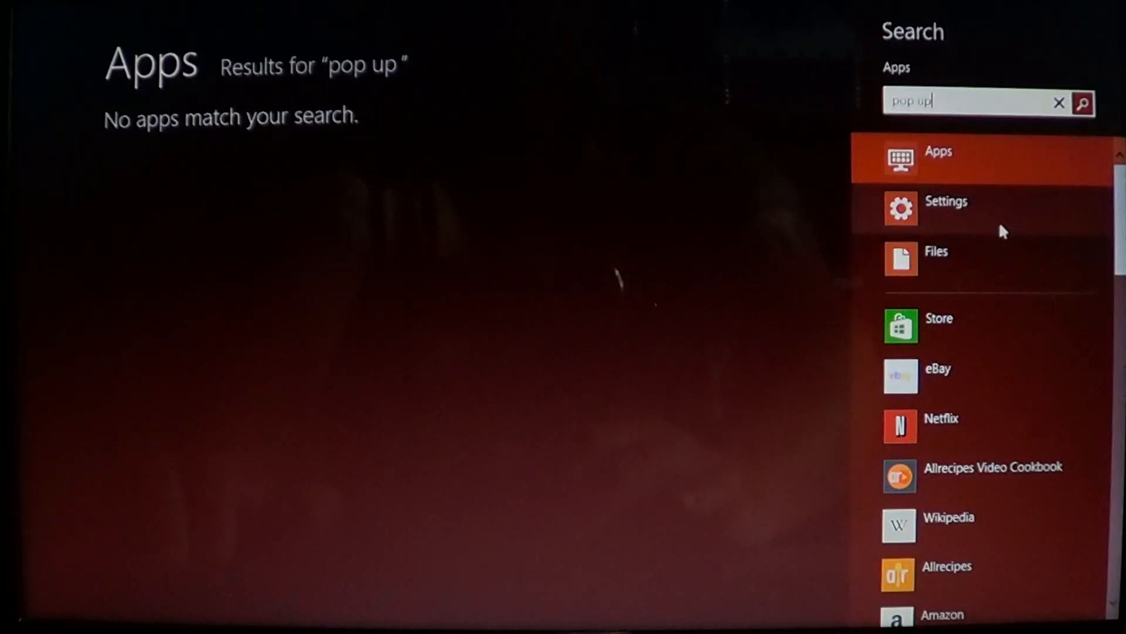
click(945, 208)
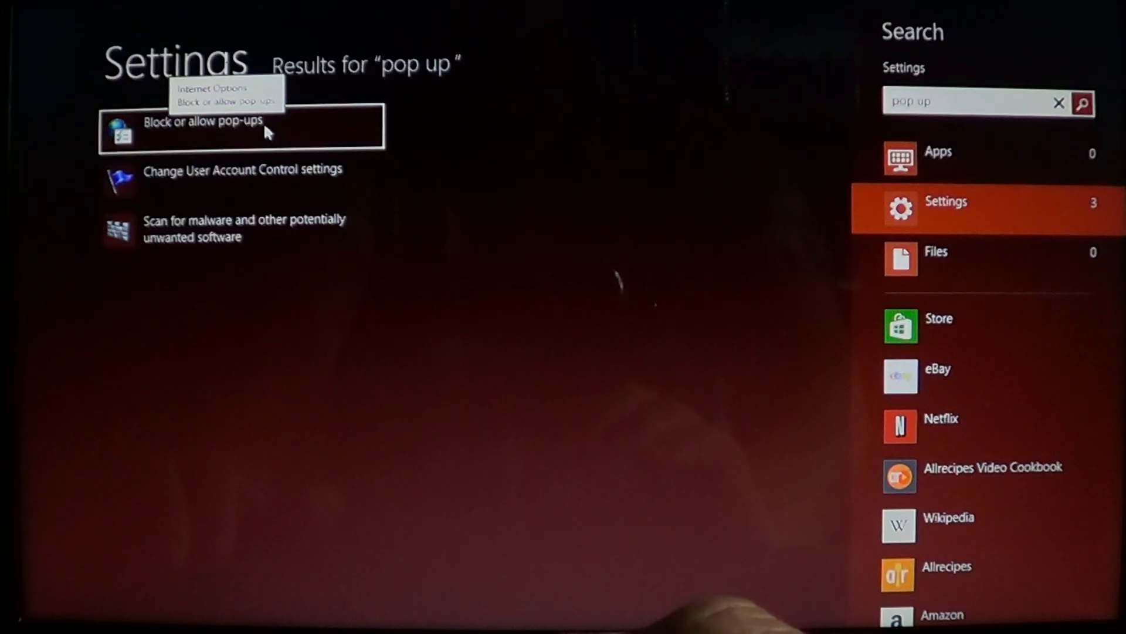
Step: Open Block or allow pop-ups from Search, then cancel that Internet Properties window
click(202, 121)
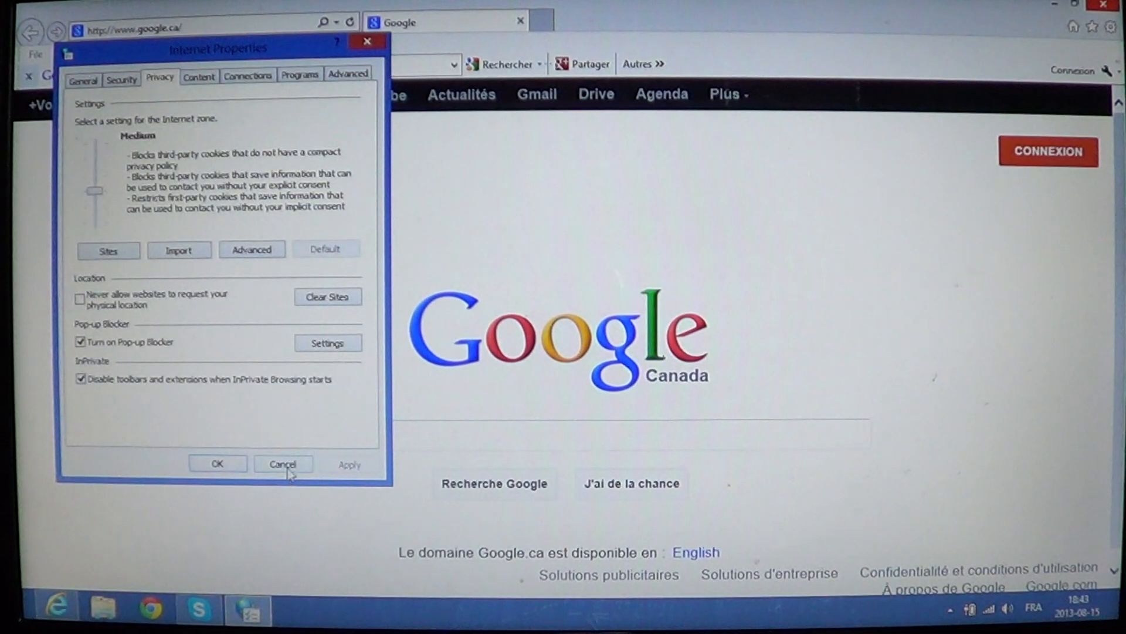
click(283, 463)
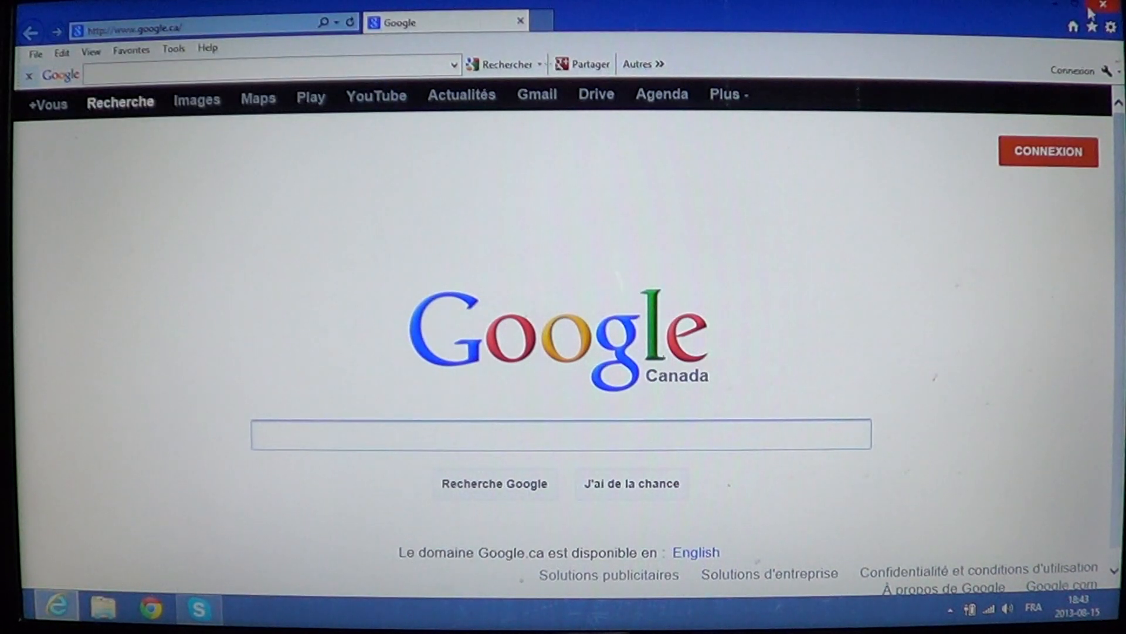
Step: Open Internet Options from Internet Explorer's Tools gear menu
click(1108, 27)
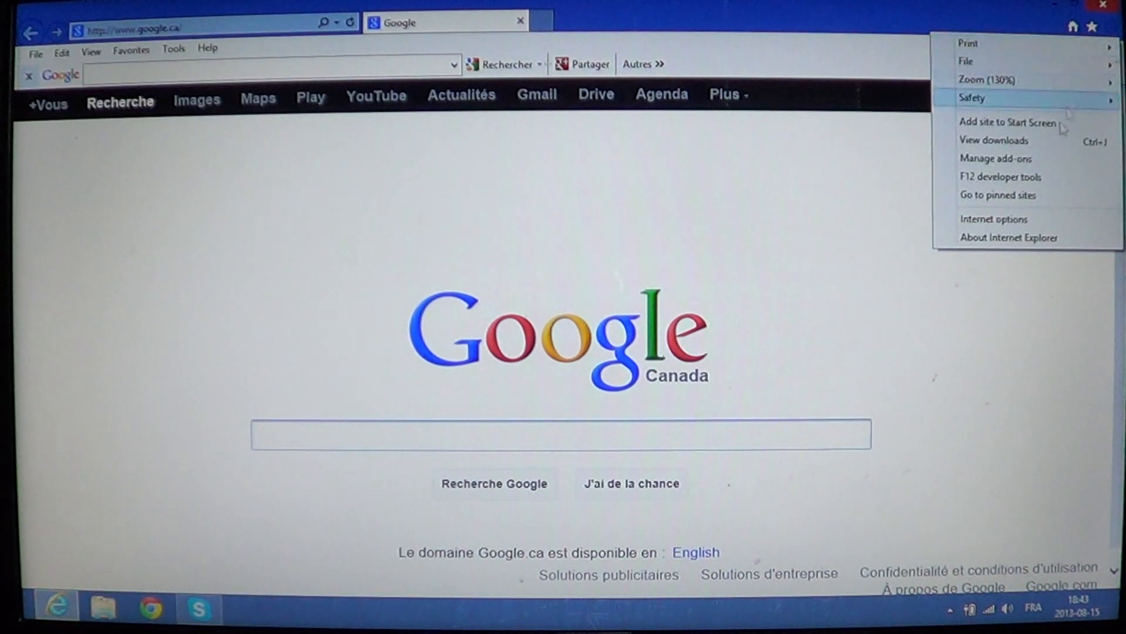
click(994, 220)
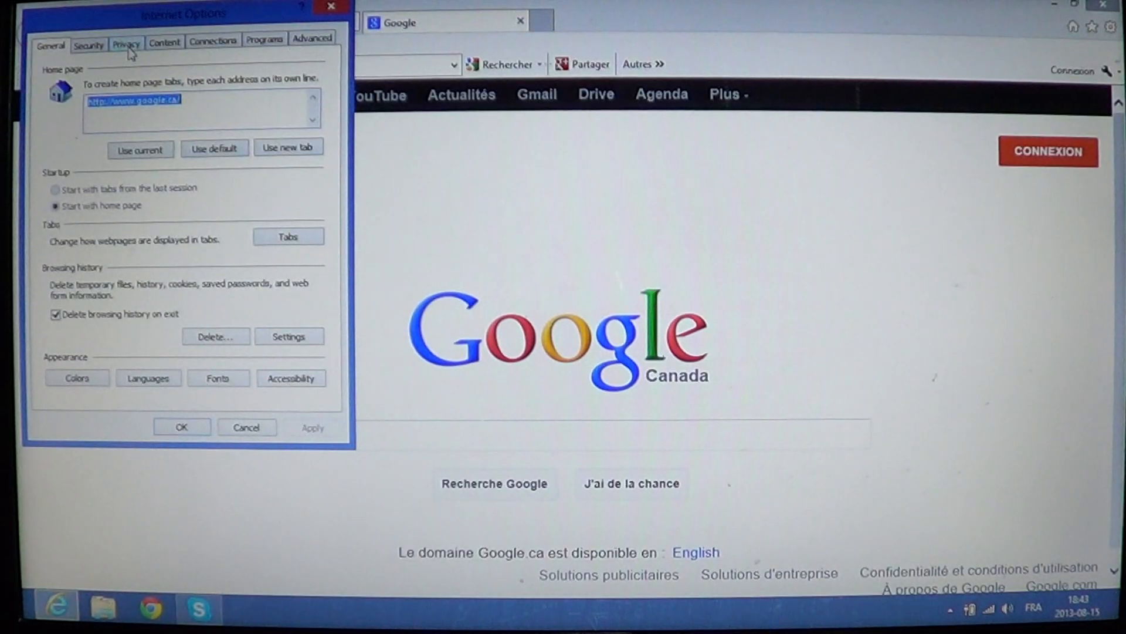
Step: From the Privacy settings, open the Pop-up Blocker Settings window
click(126, 41)
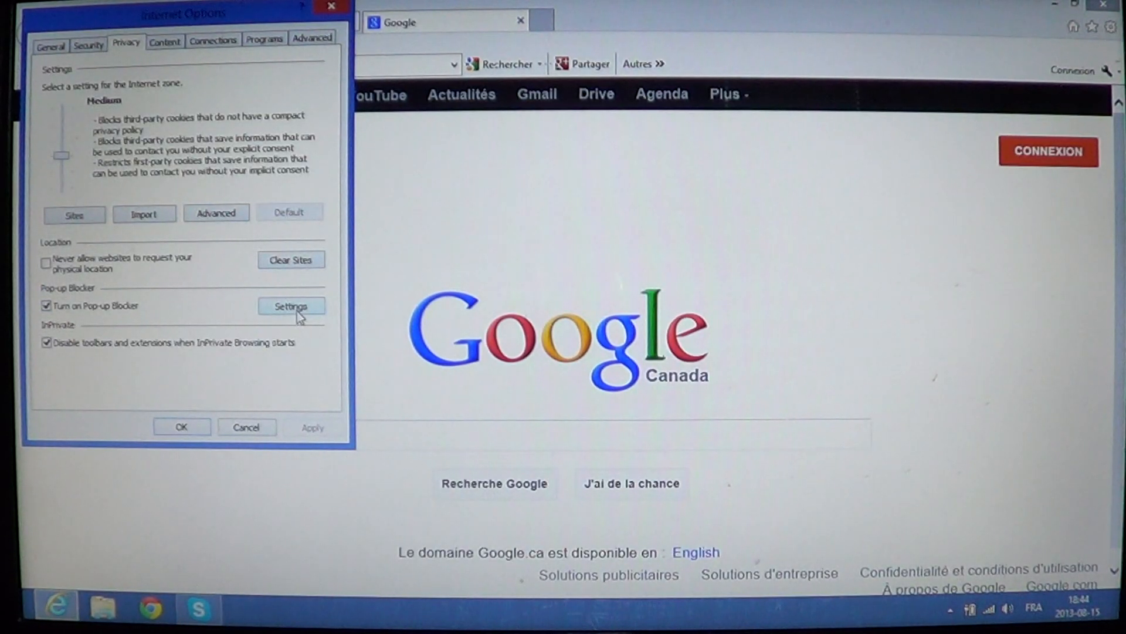
click(290, 305)
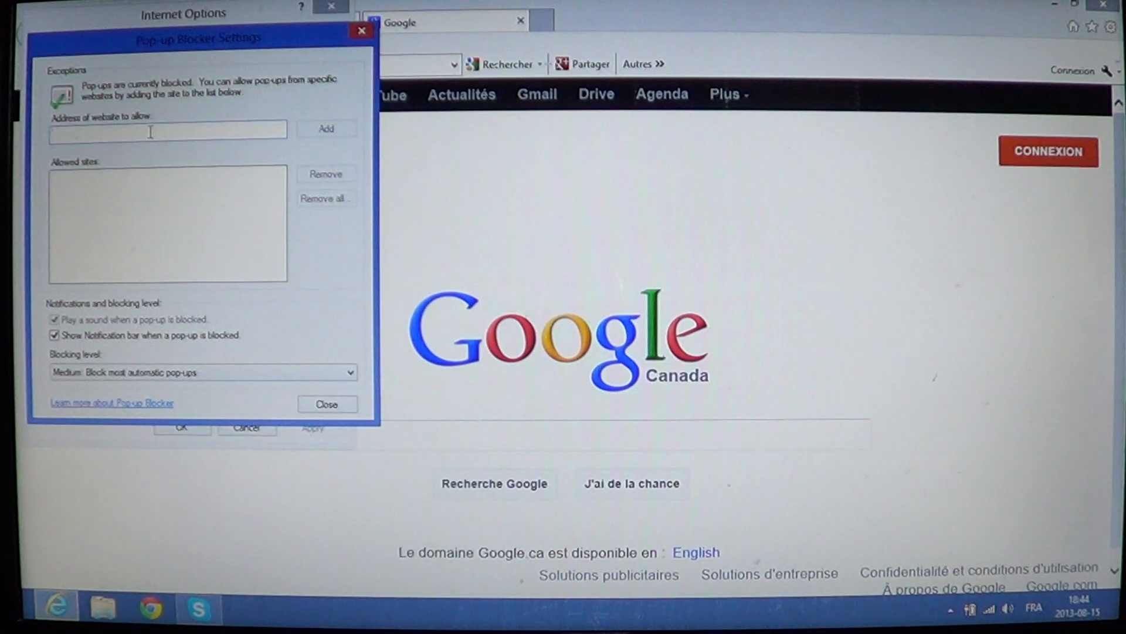
click(167, 132)
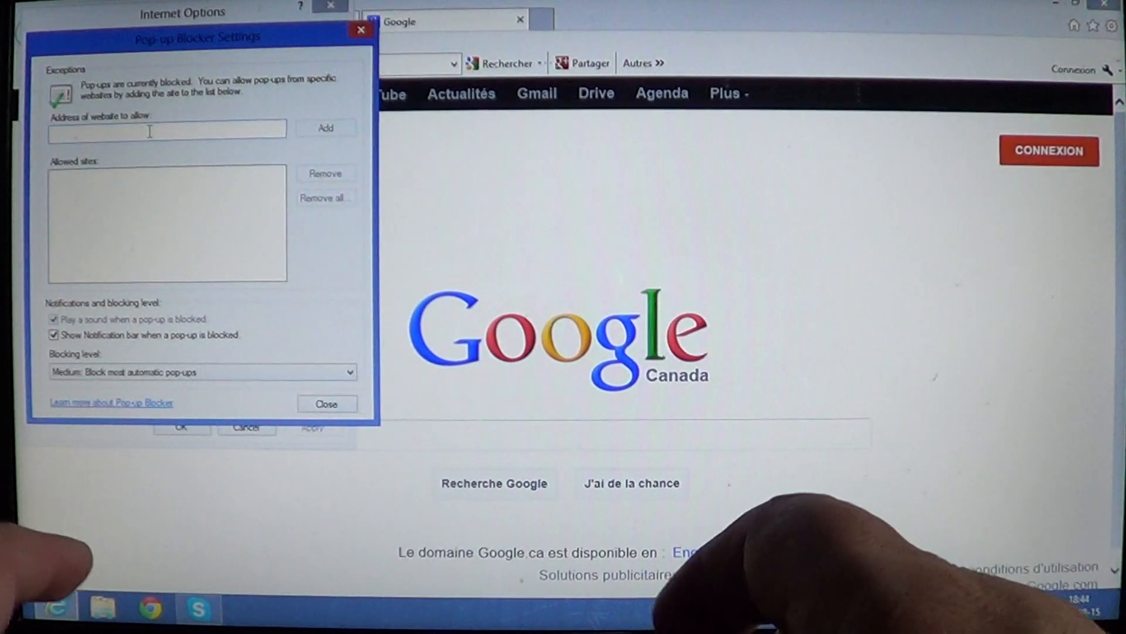
text(www.facebook.com)
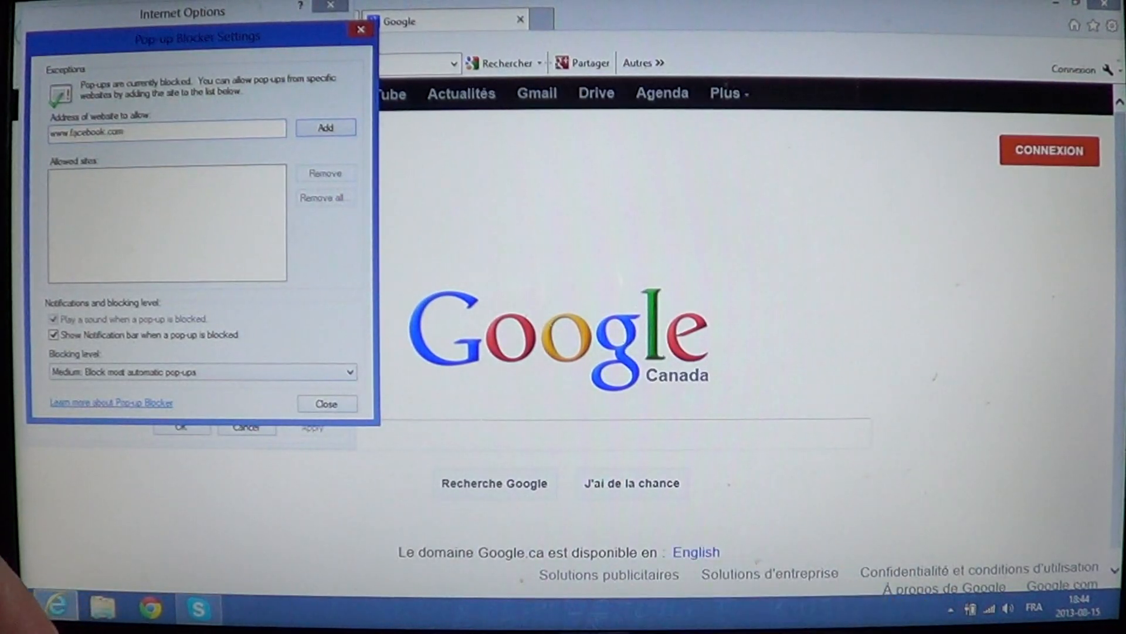
click(325, 127)
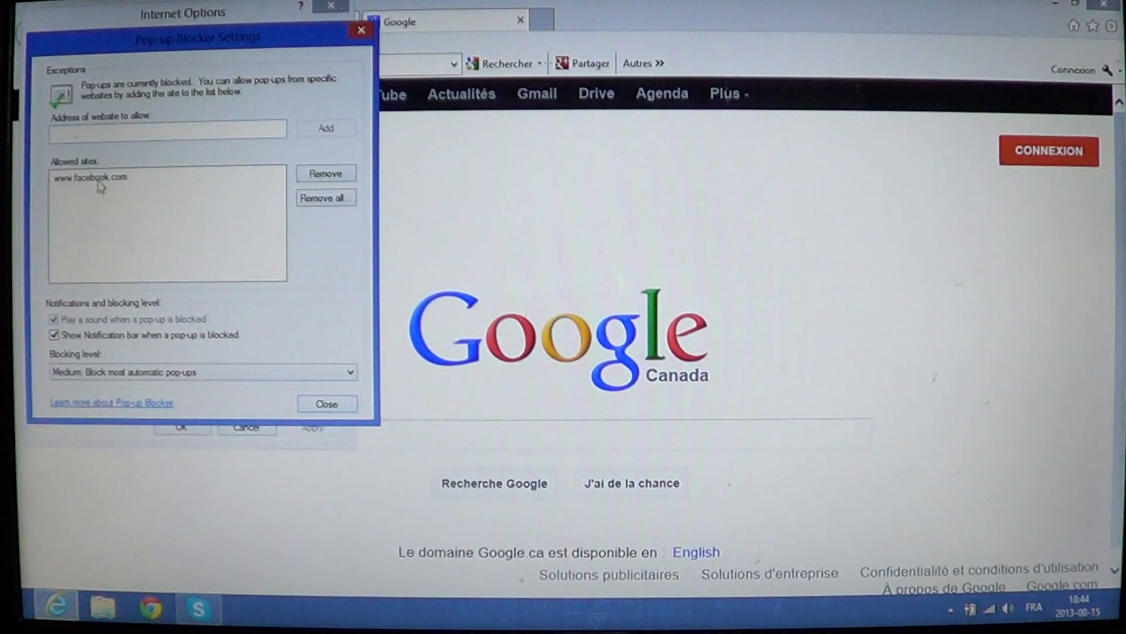
click(92, 177)
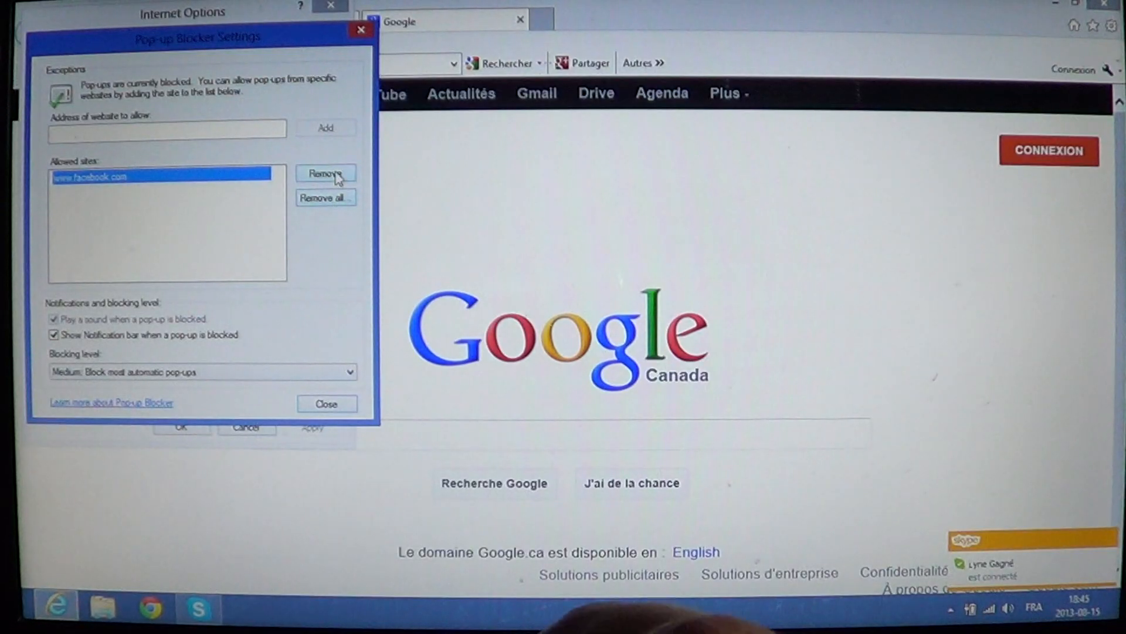
click(325, 173)
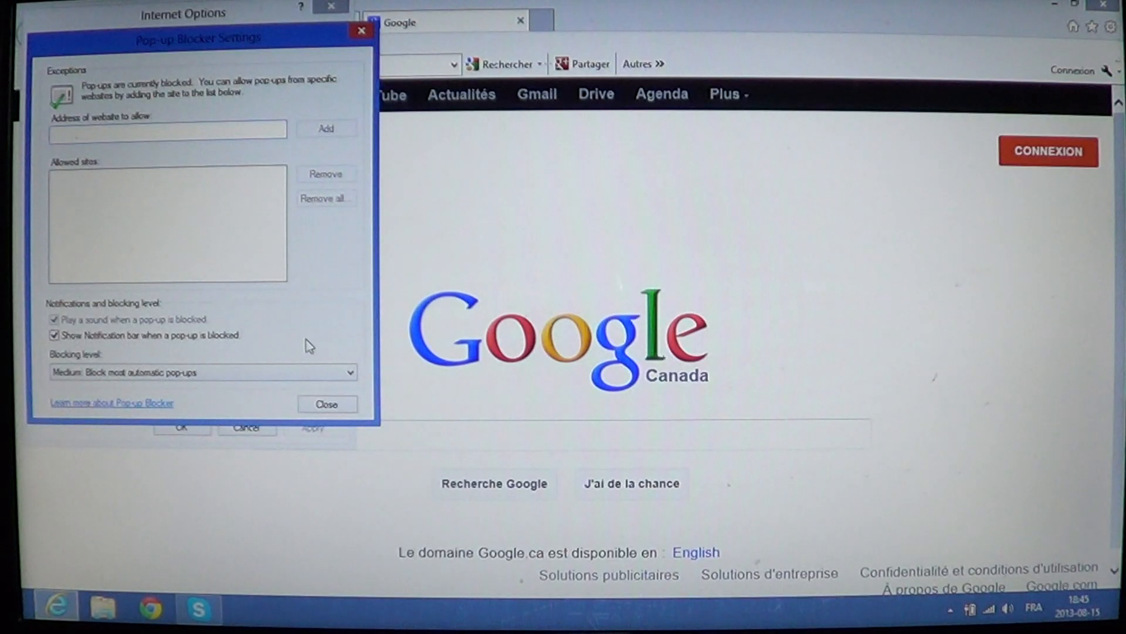
Step: Keep the blocking level at Medium and close Pop-up Blocker Settings
click(167, 129)
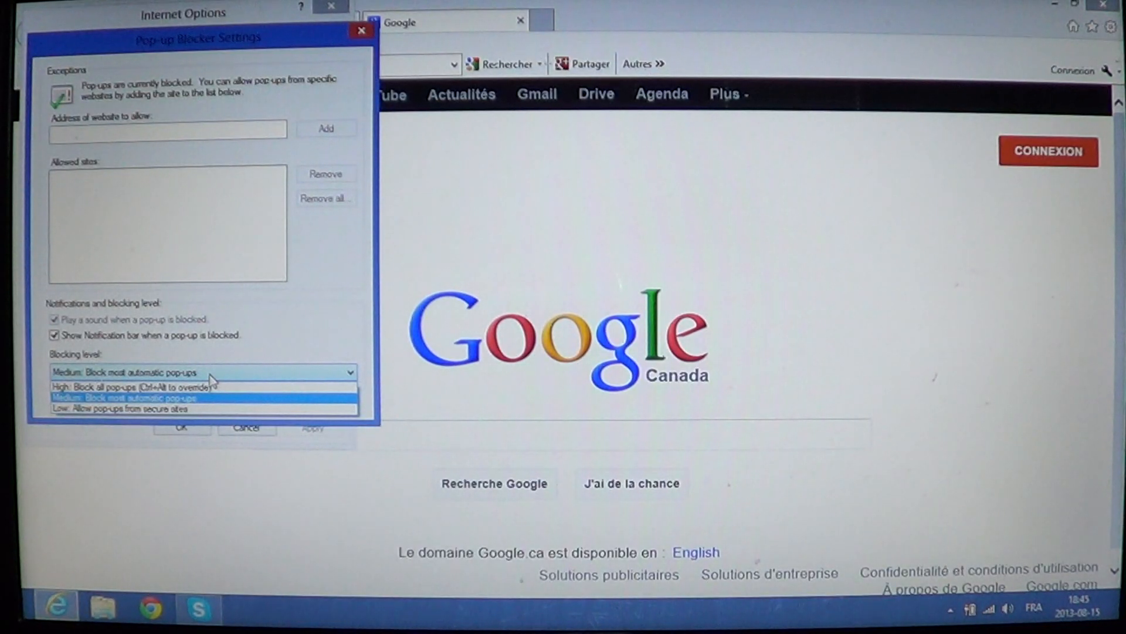
click(129, 397)
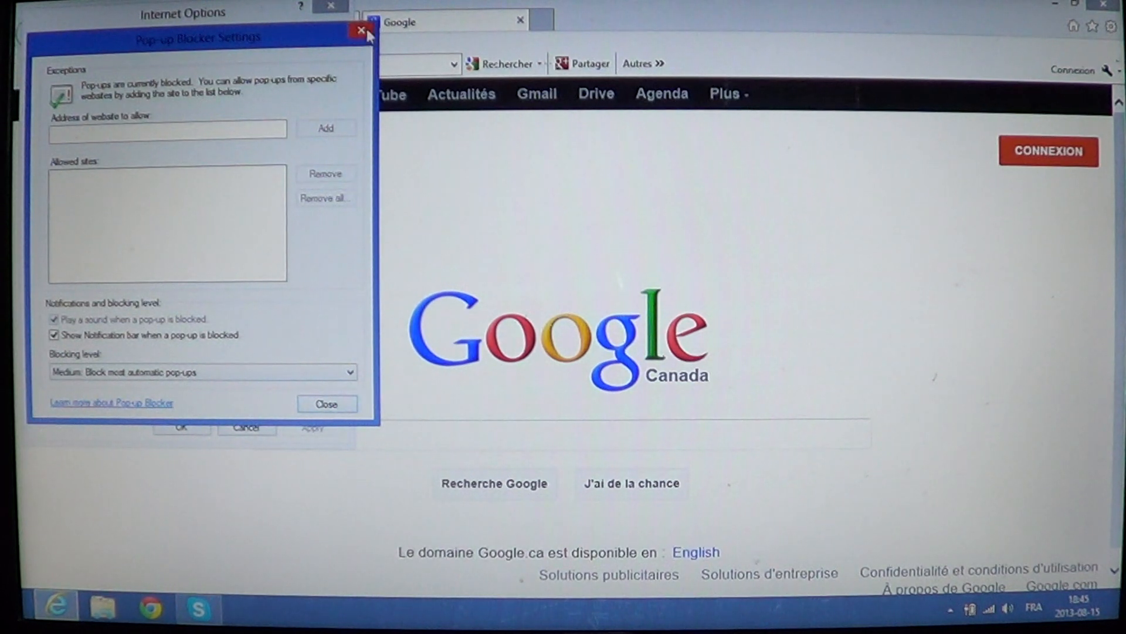
click(361, 30)
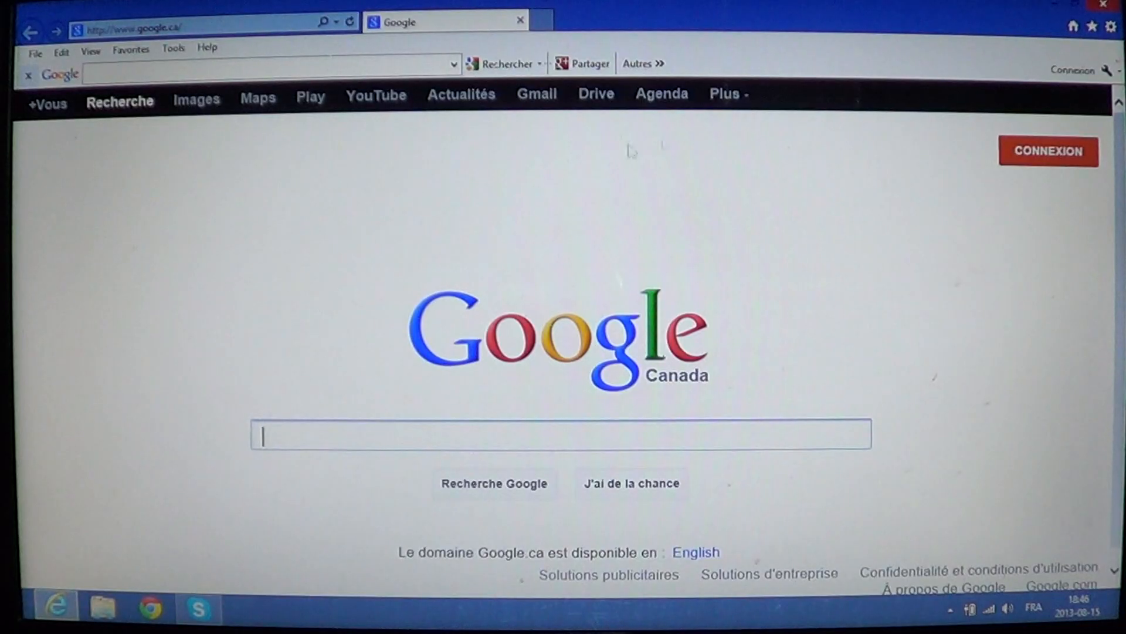
mouse_move(757, 153)
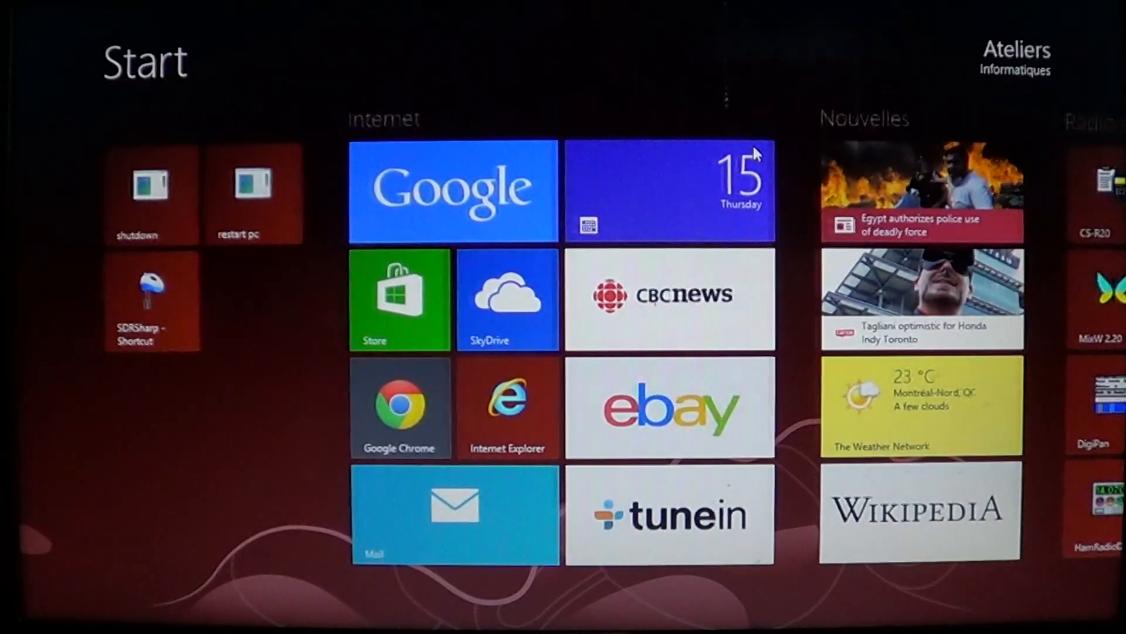
Step: Scroll across the Windows 8 Start screen tiles
scroll(left, 3)
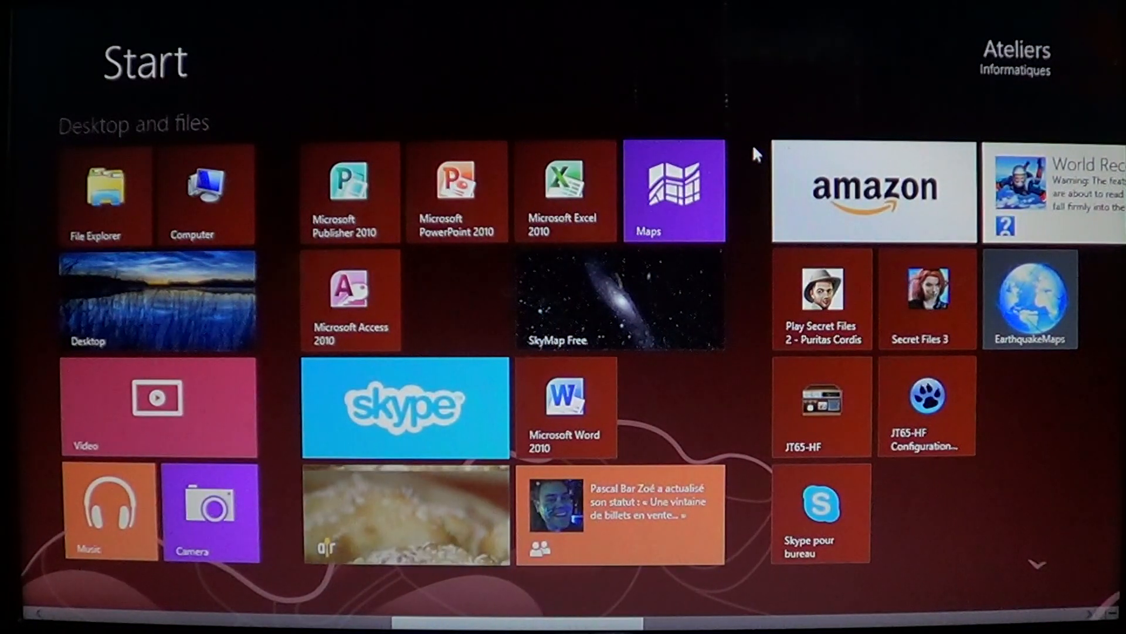